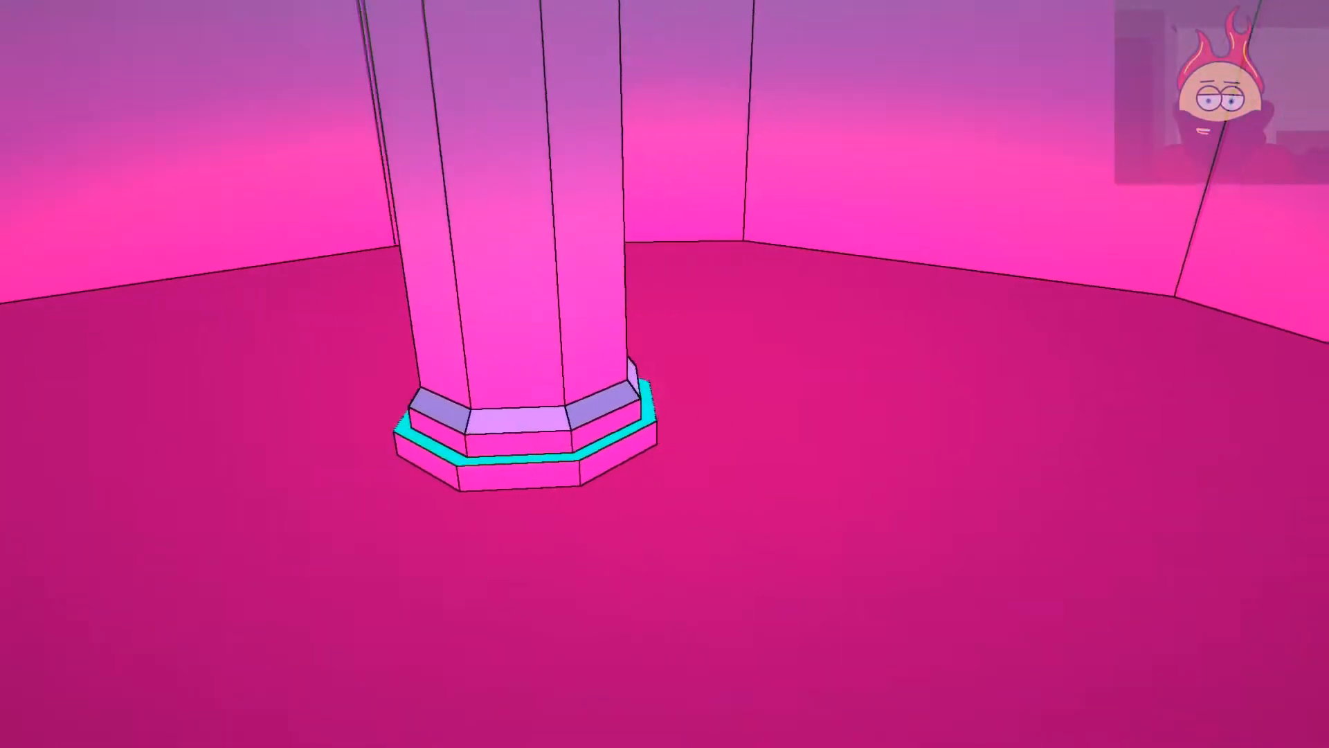
pyautogui.moveTo(665, 374)
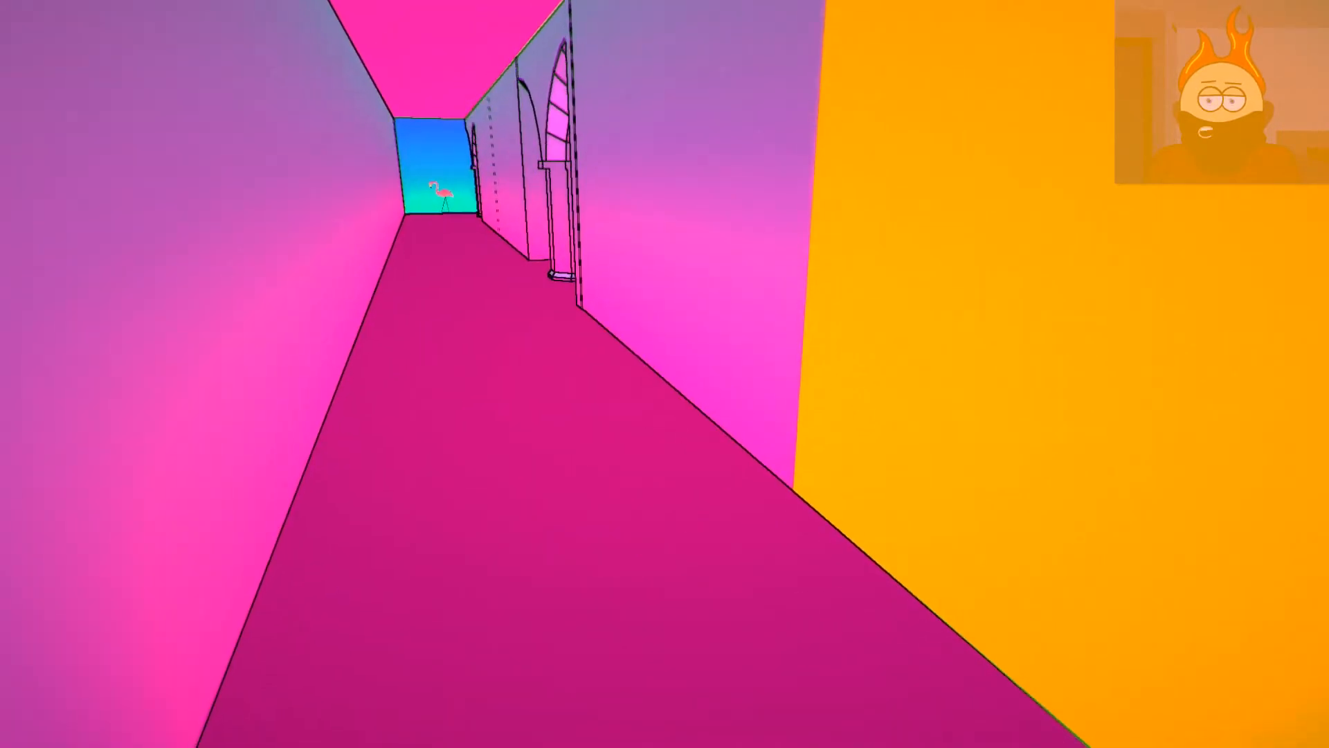
# Walk forward down the corridor to the dead-end wall reading THE FLAMINGO KNOWS.
pyautogui.press('w')
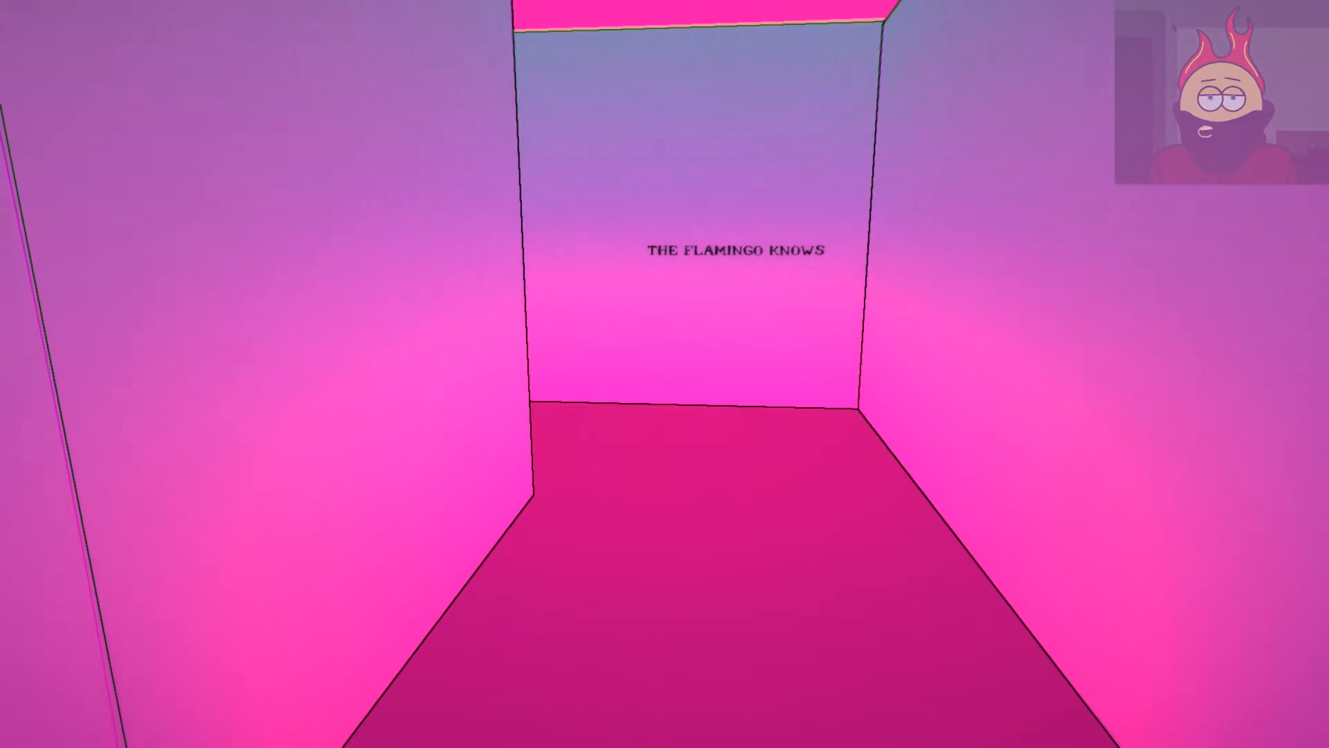
# Walk through the pink arched halls to the arched window framing a flamingo against blue sky.
pyautogui.press('w')
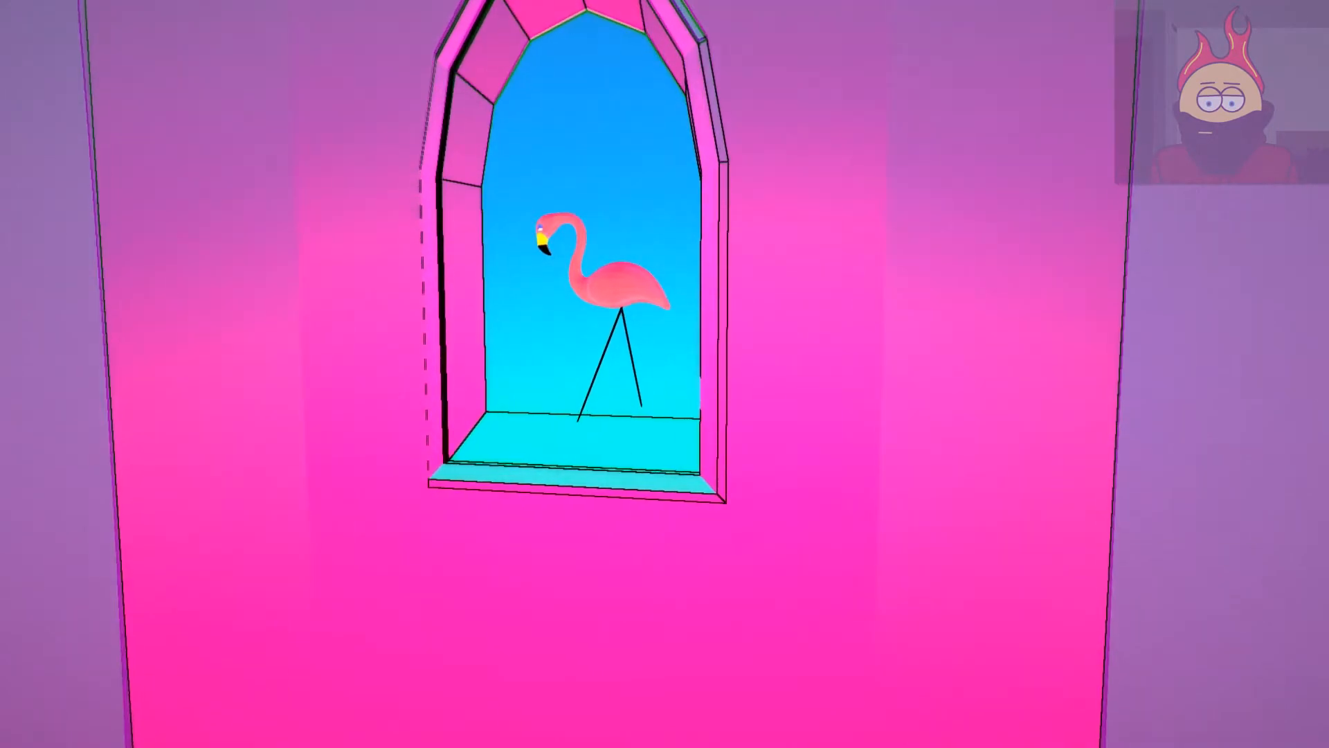
pyautogui.moveTo(664, 374)
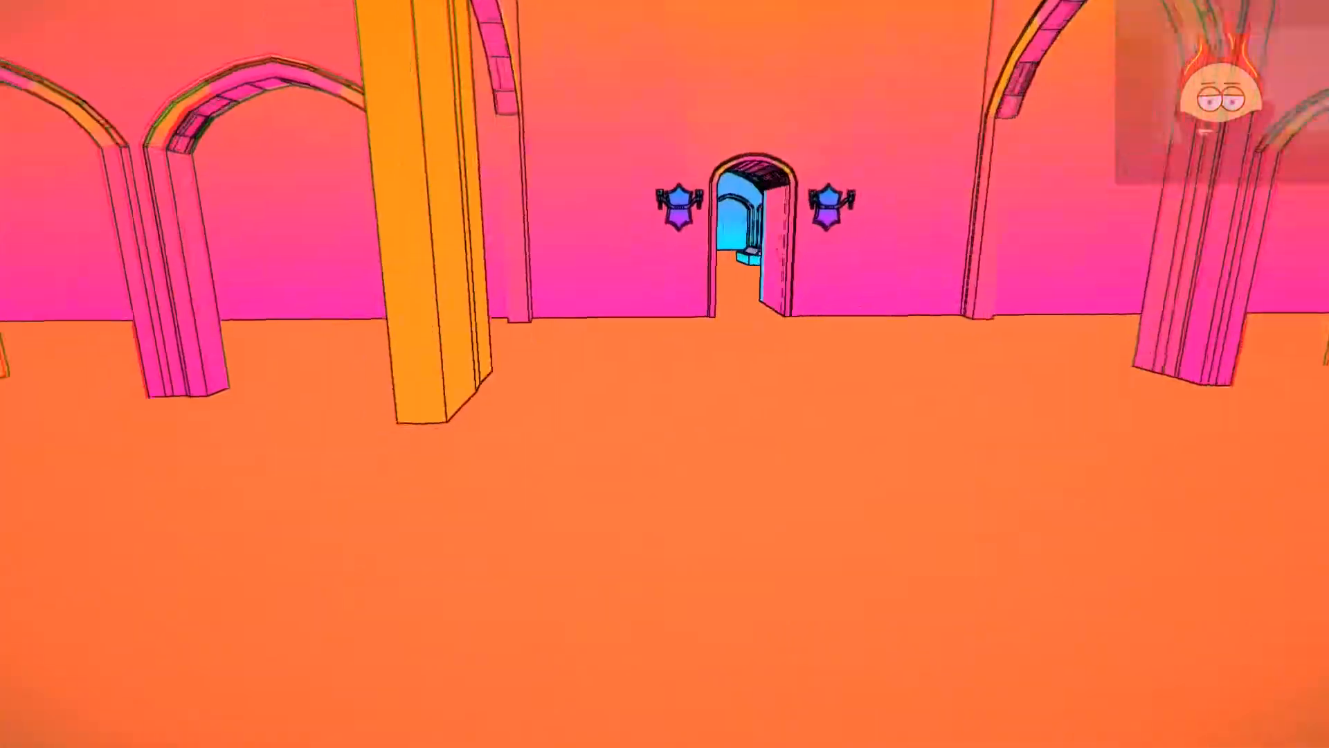
# Walk through the doorway into the arched courtyard with the tiered blue-and-pink fountain.
pyautogui.press('w')
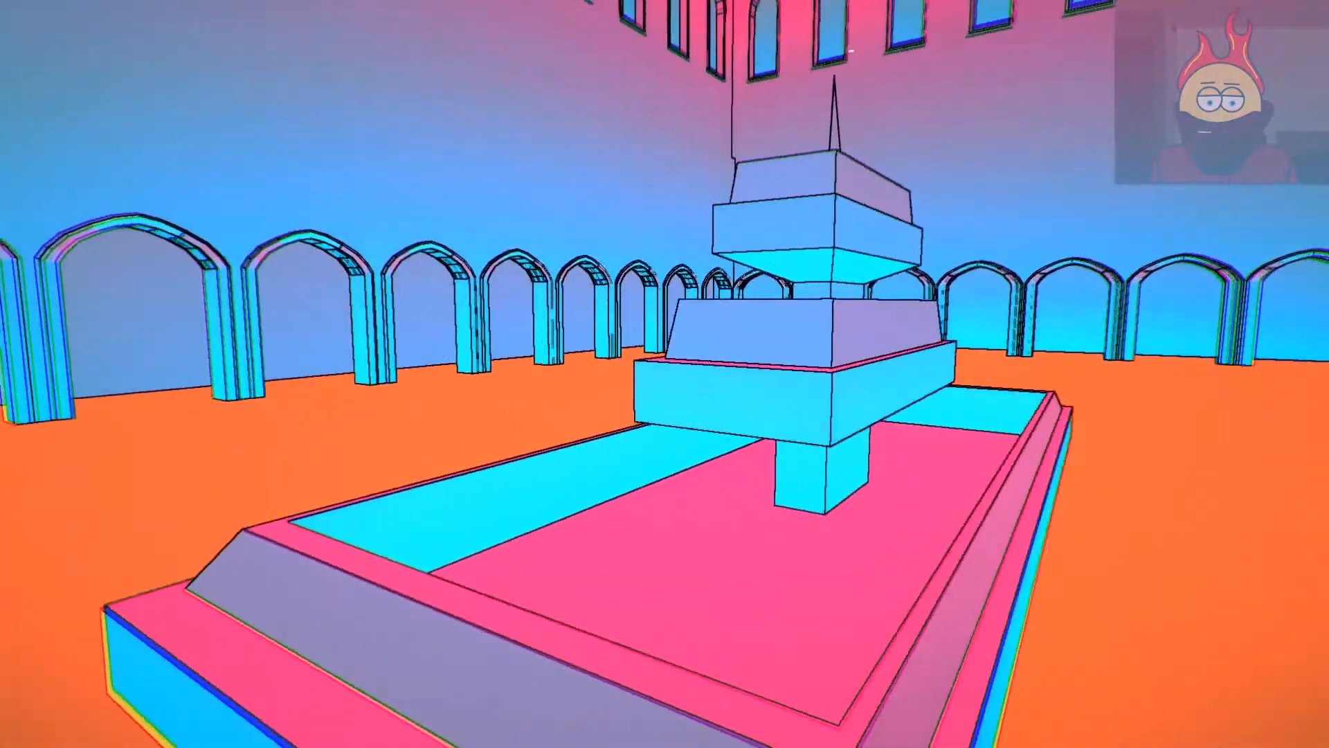
pyautogui.moveTo(665, 374)
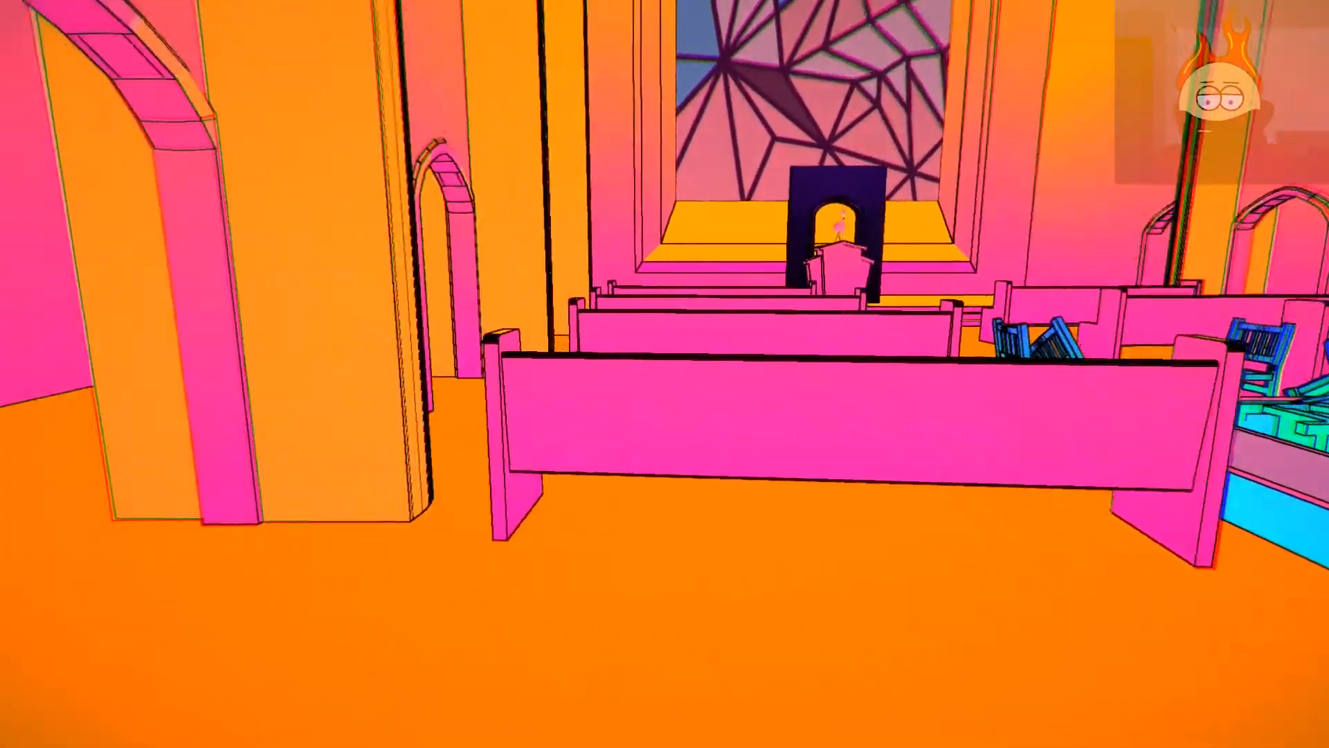
pyautogui.moveTo(665, 373)
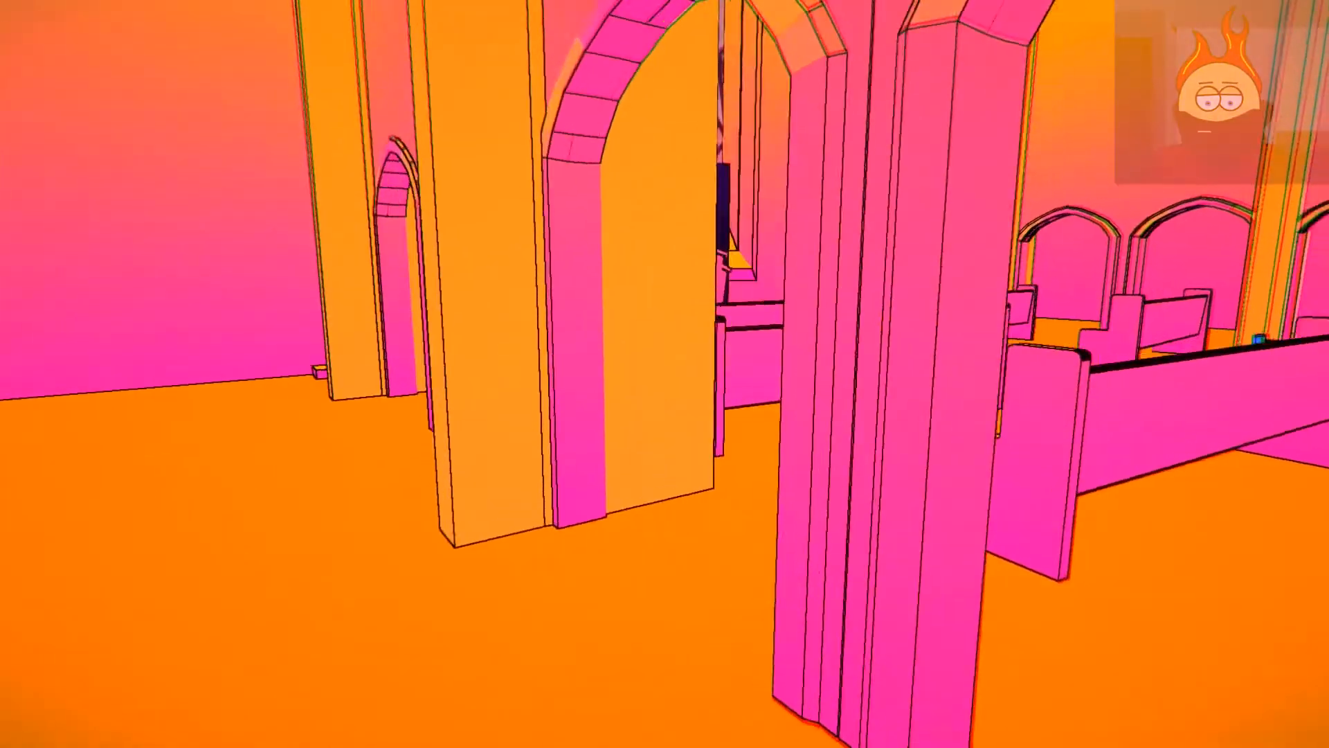